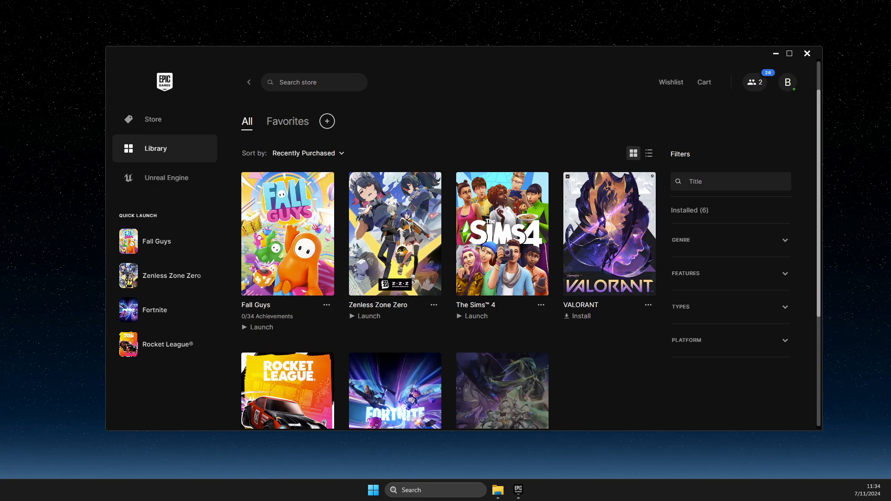
Step: Minimize the Epic Games Launcher library to open System Configuration (msconfig)
click(774, 52)
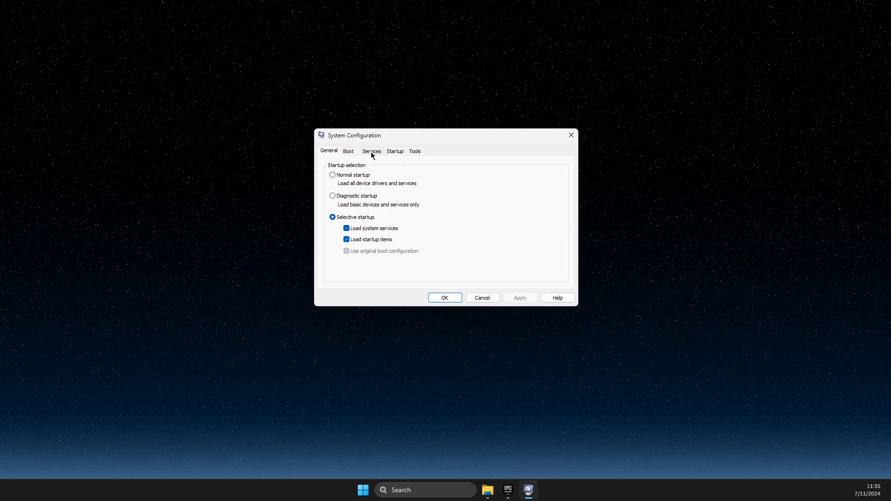
Step: On the Services tab, tick EasyAntiCheat, Easy Anti-Cheat (Epic Online Services) and Epic Online Services
click(370, 150)
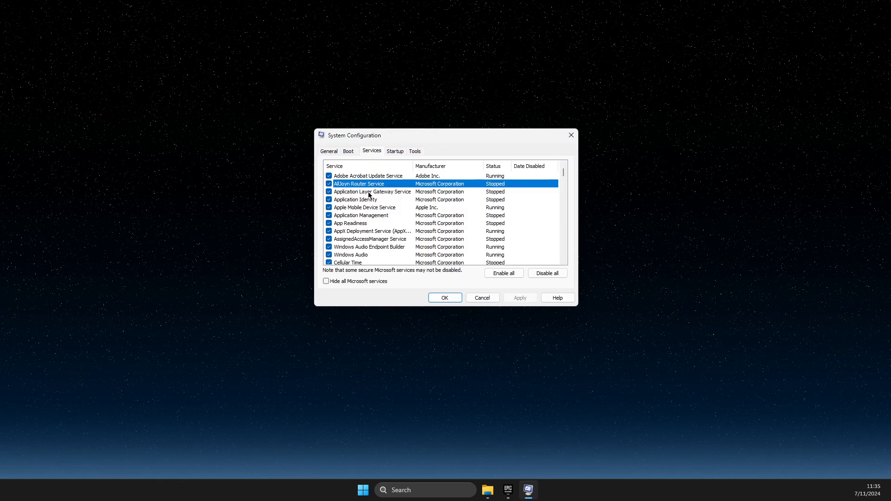
scroll(down, 3)
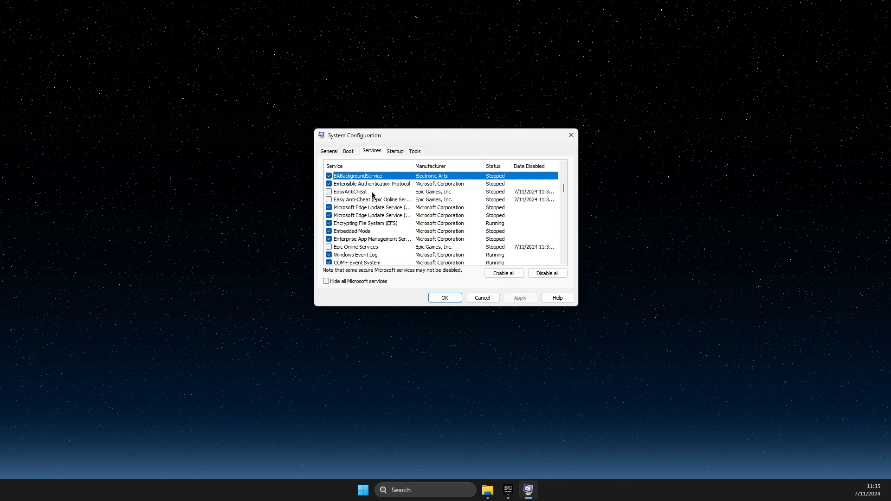
click(351, 192)
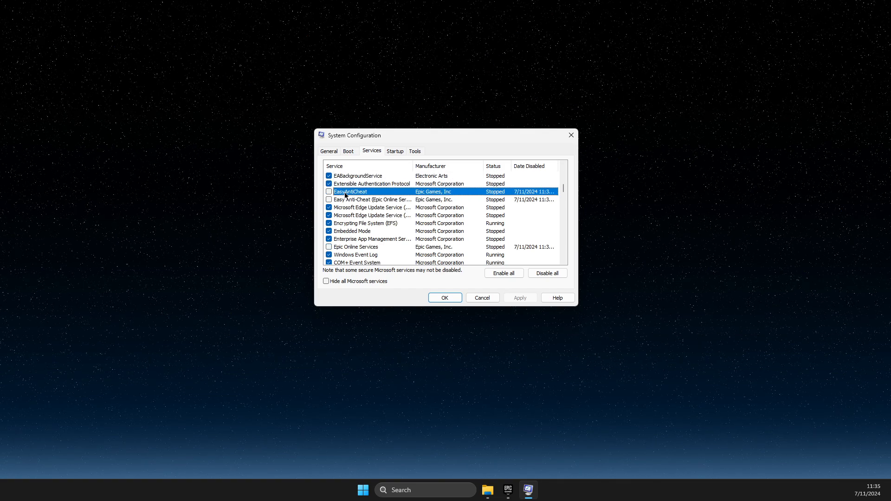
click(329, 199)
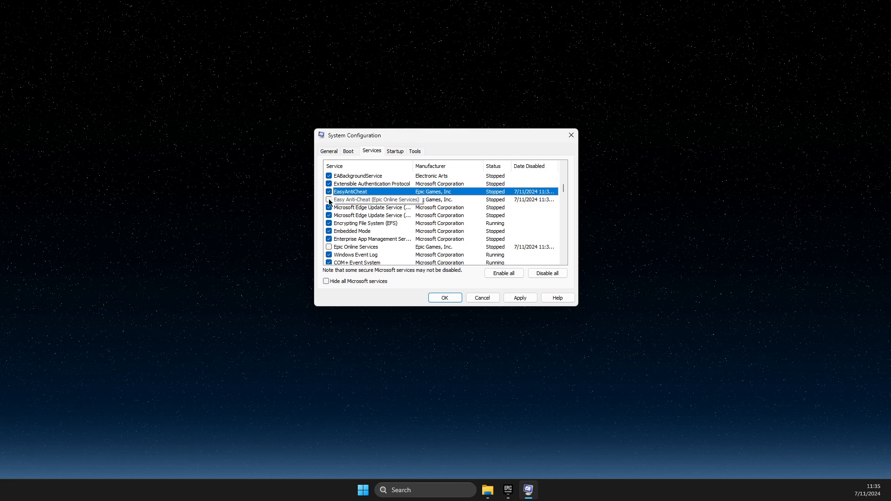
click(329, 200)
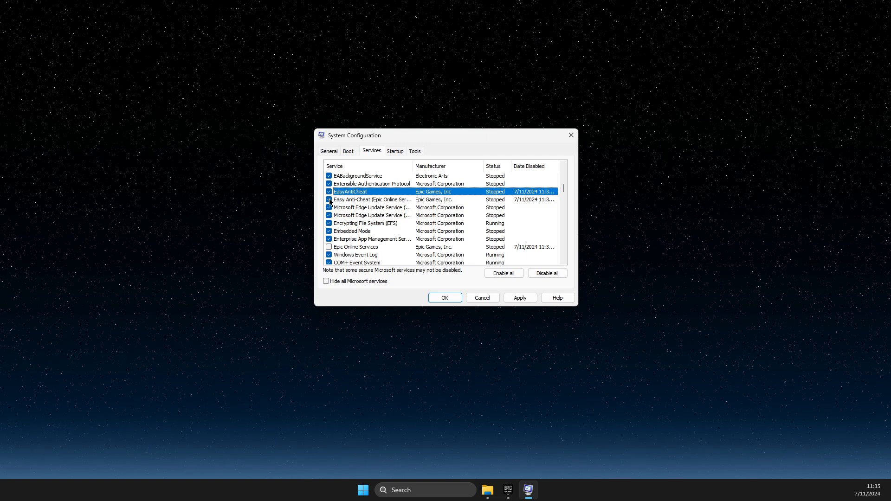
mouse_move(376, 244)
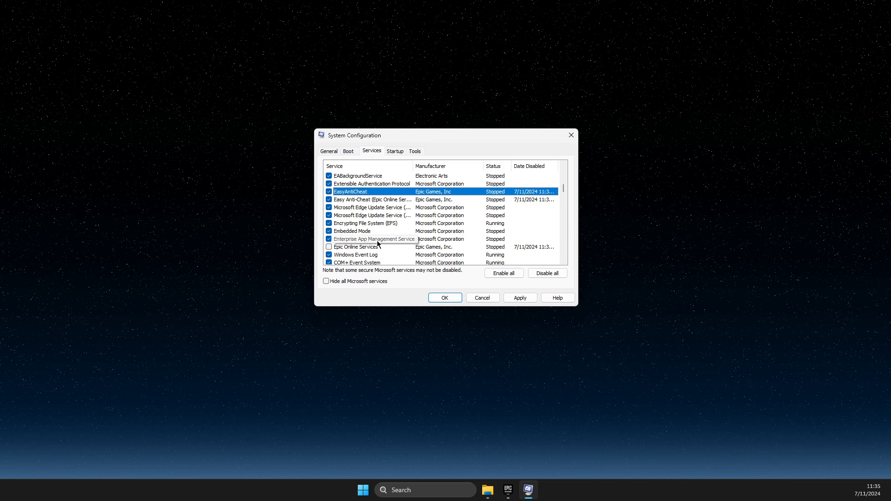
click(328, 247)
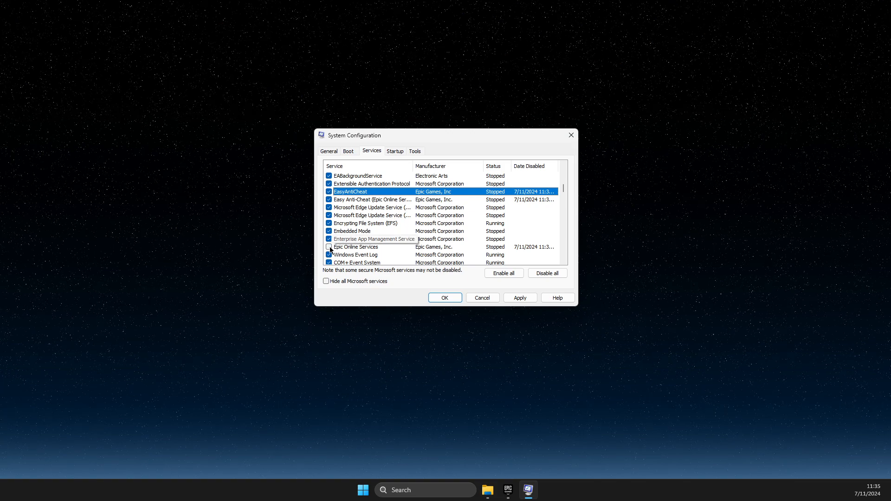
click(328, 246)
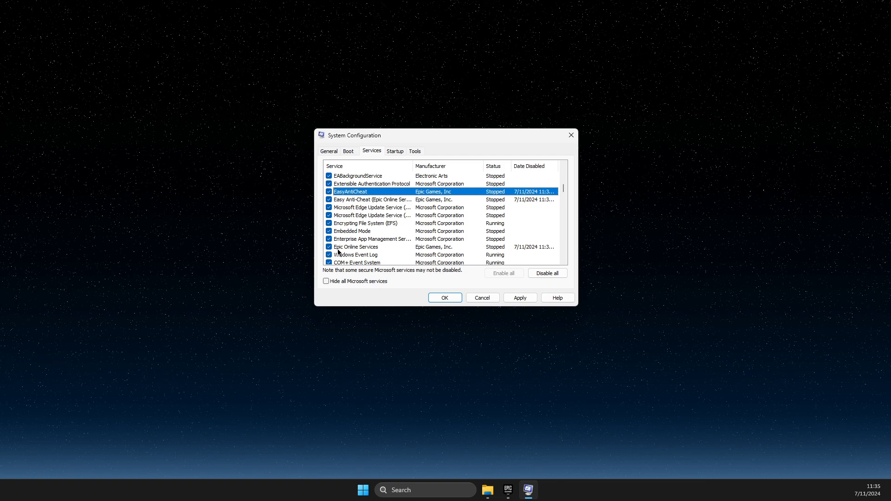
mouse_move(518, 291)
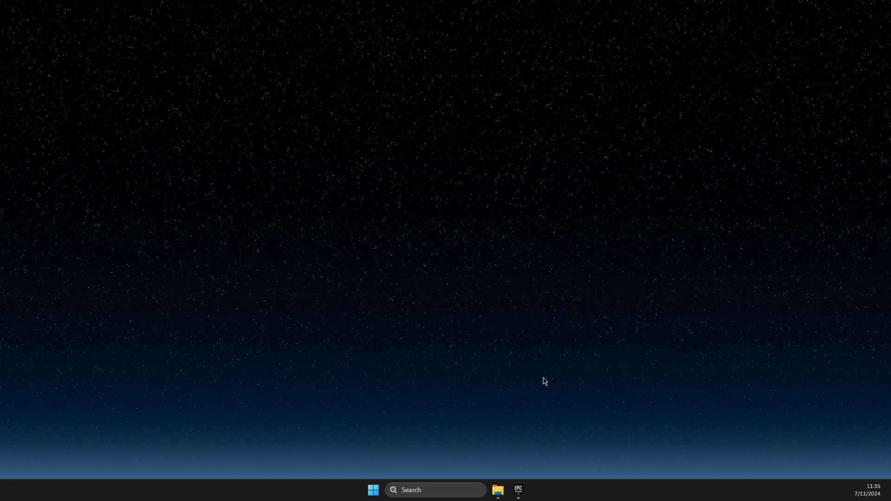
mouse_move(547, 395)
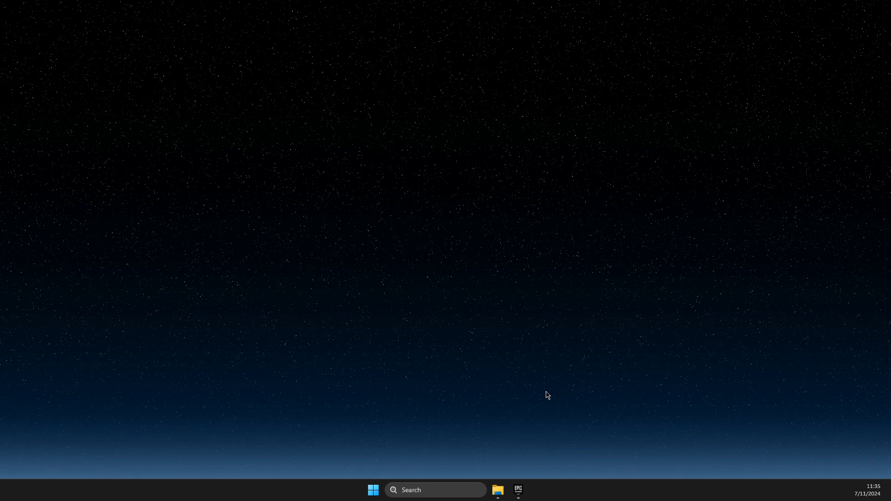
Step: Restore Epic Games Launcher and open Fall Guys' Manage panel
click(517, 490)
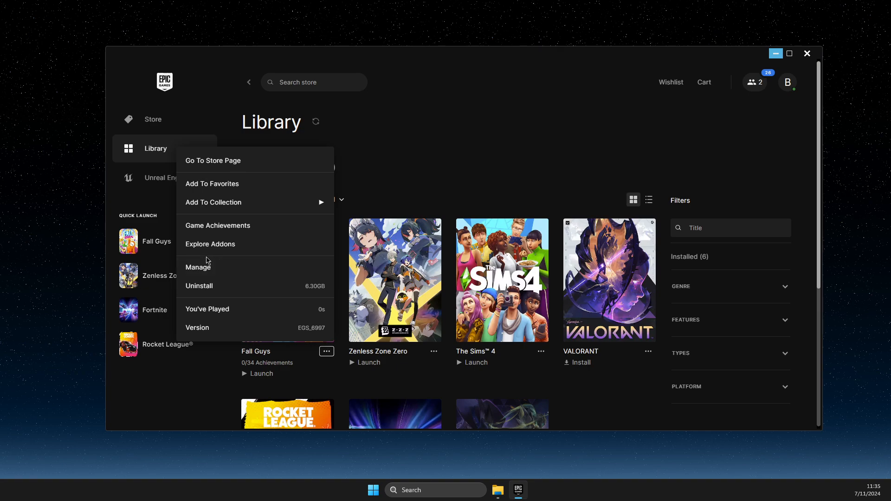
click(197, 267)
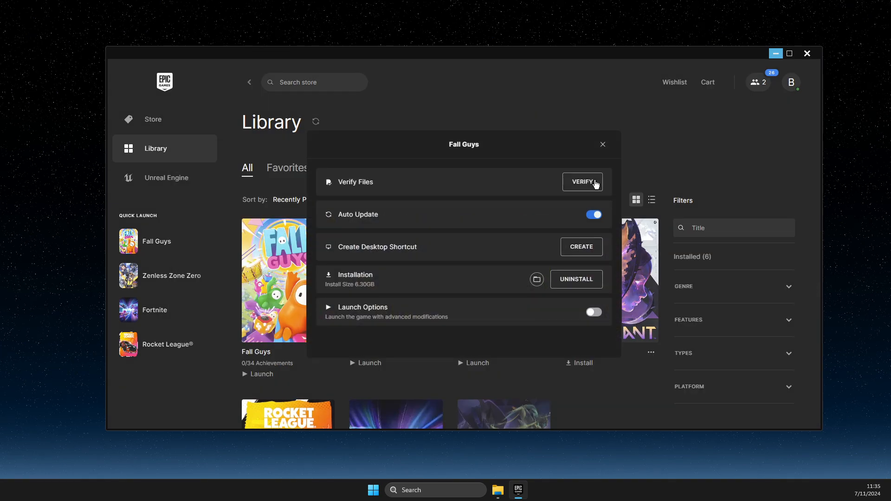